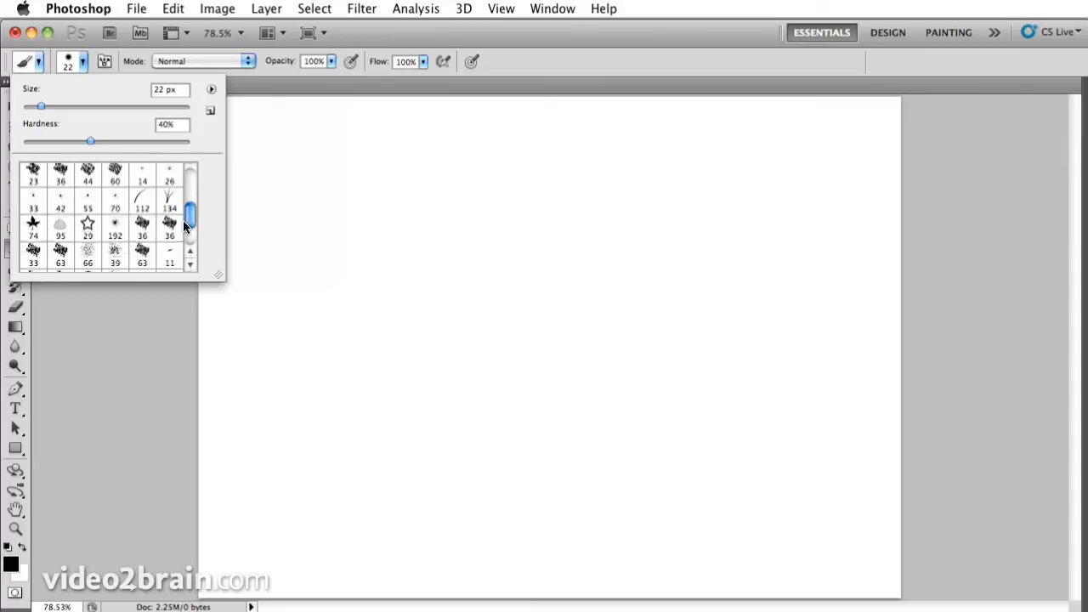
pyautogui.moveTo(142, 219)
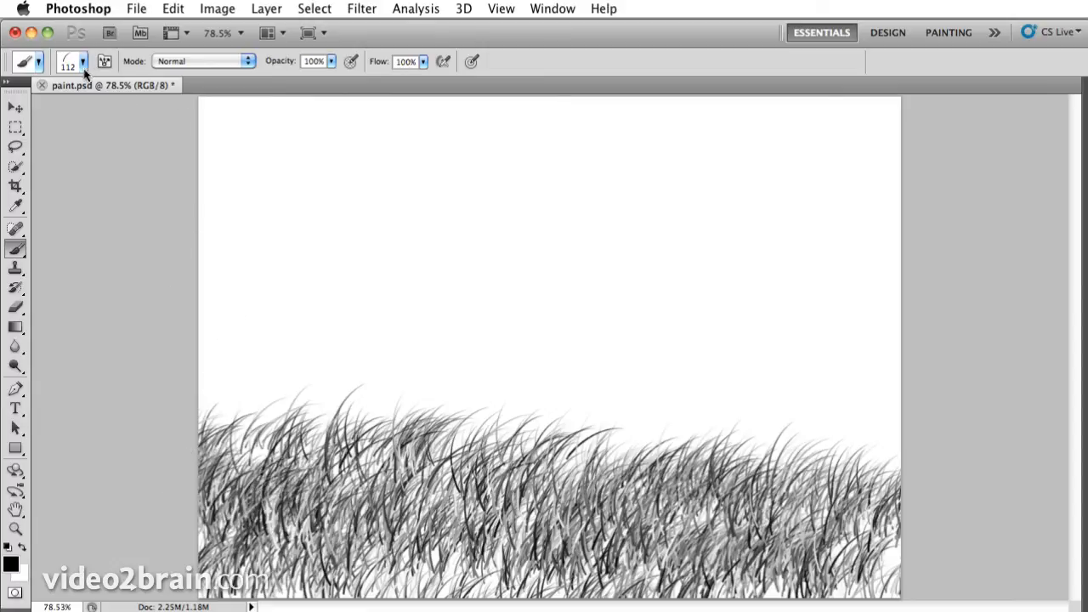
# - Open and enlarge the Brush Preset picker, dismiss the Brush Name prompt, and show its library list
pyautogui.click(82, 61)
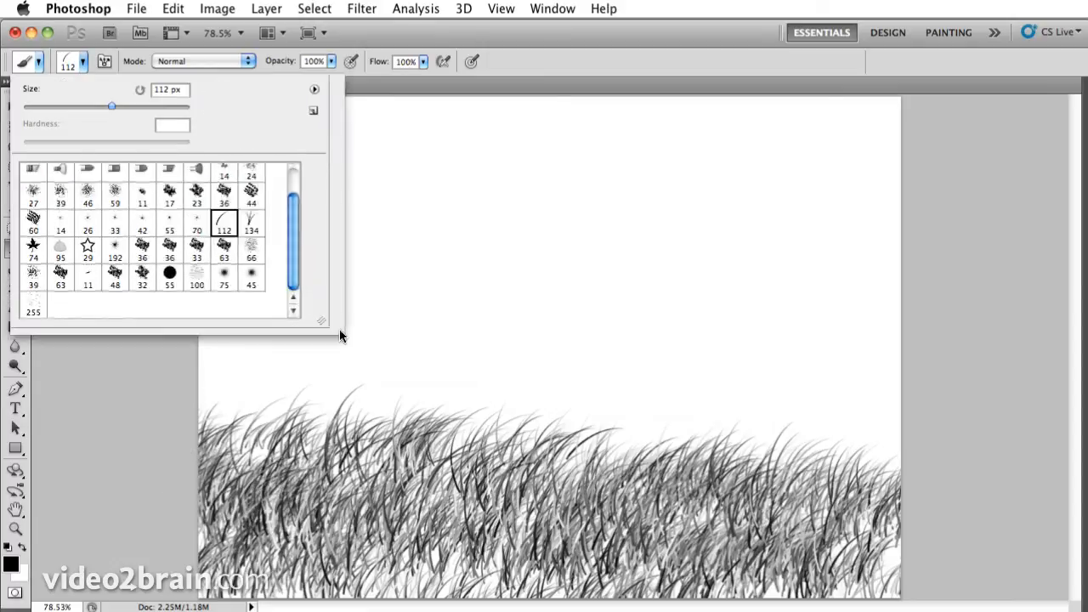
pyautogui.moveTo(322, 321); pyautogui.dragTo(398, 406)
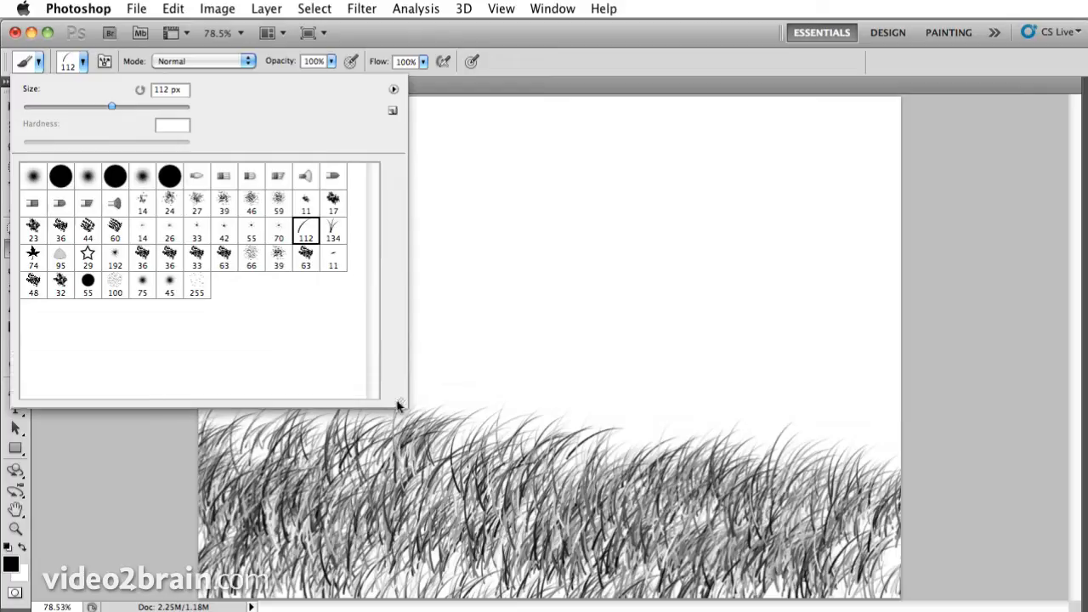
pyautogui.click(394, 88)
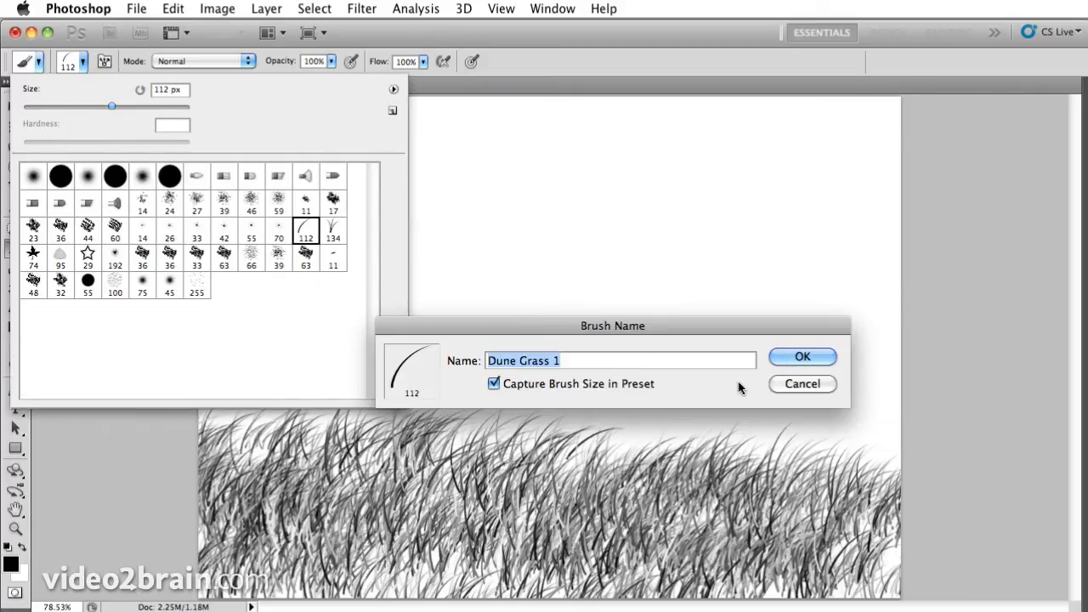
pyautogui.click(802, 356)
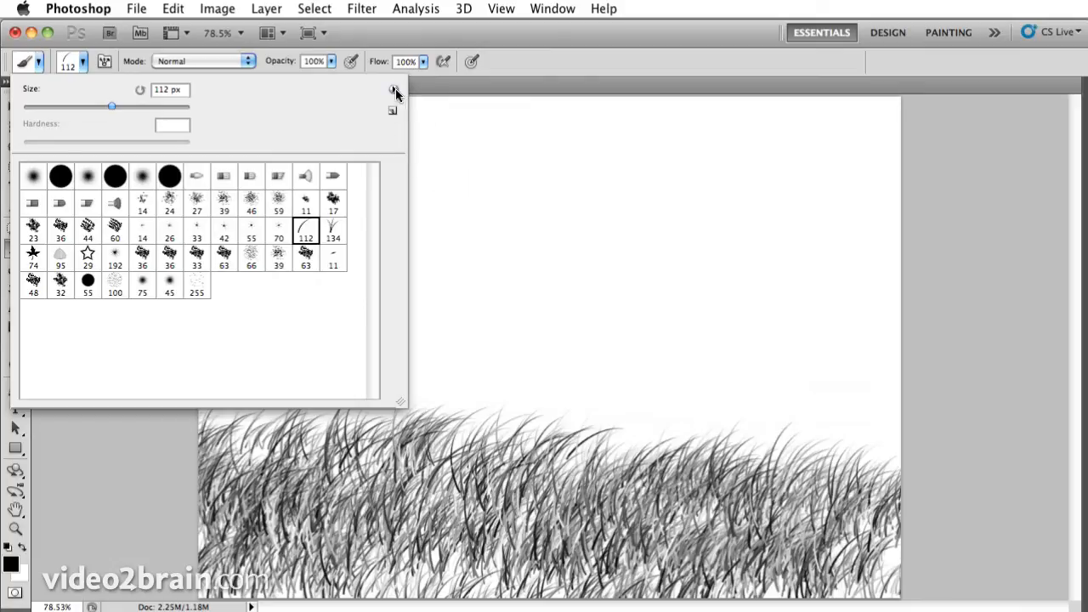
pyautogui.click(394, 90)
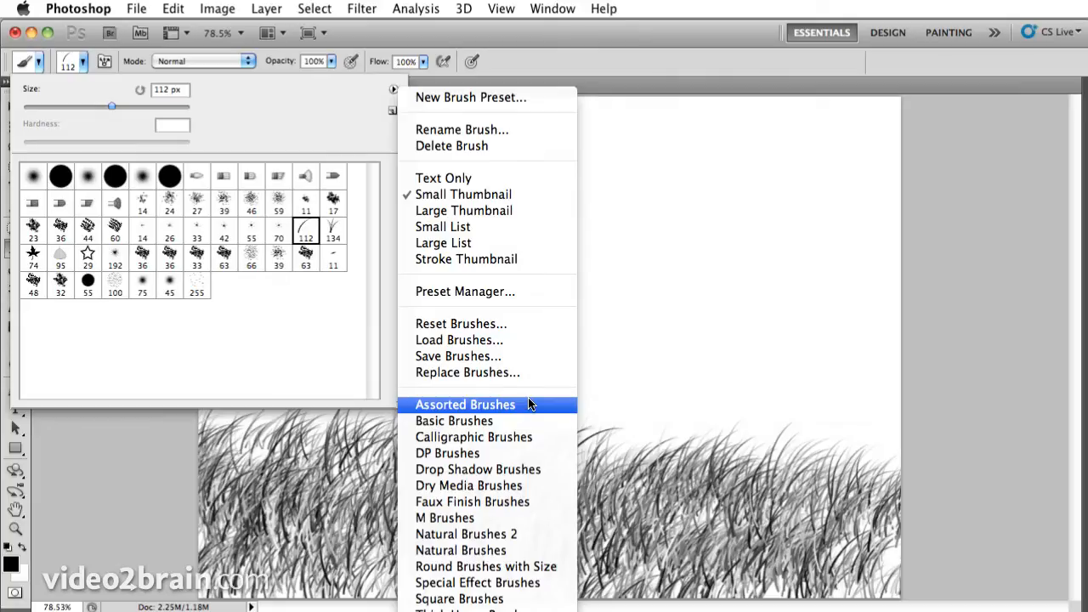
# - Append the Assorted Brushes library to the existing brush presets
pyautogui.click(465, 404)
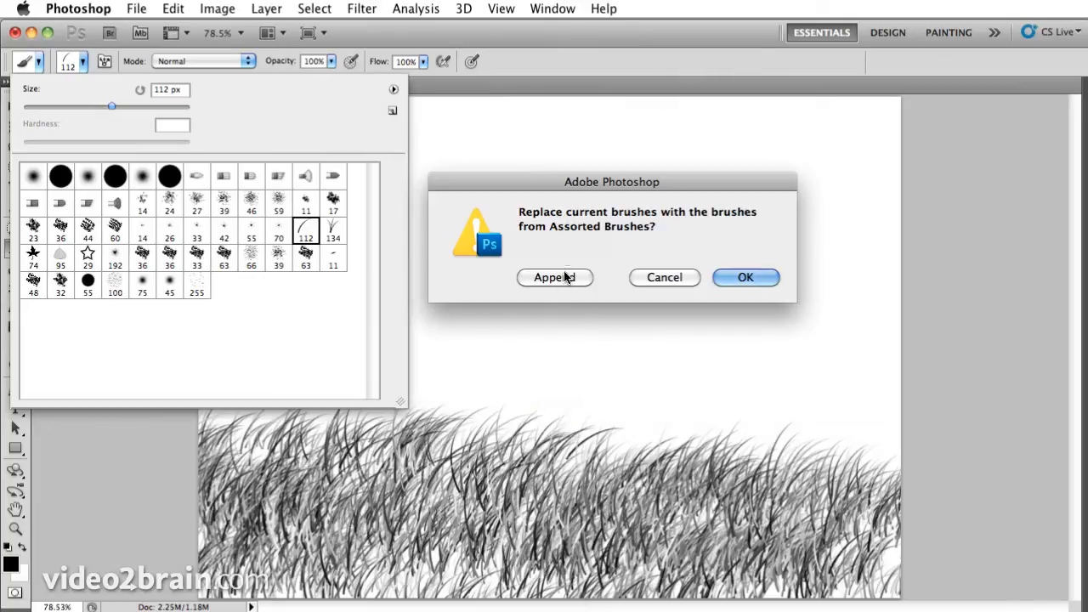
pyautogui.click(554, 277)
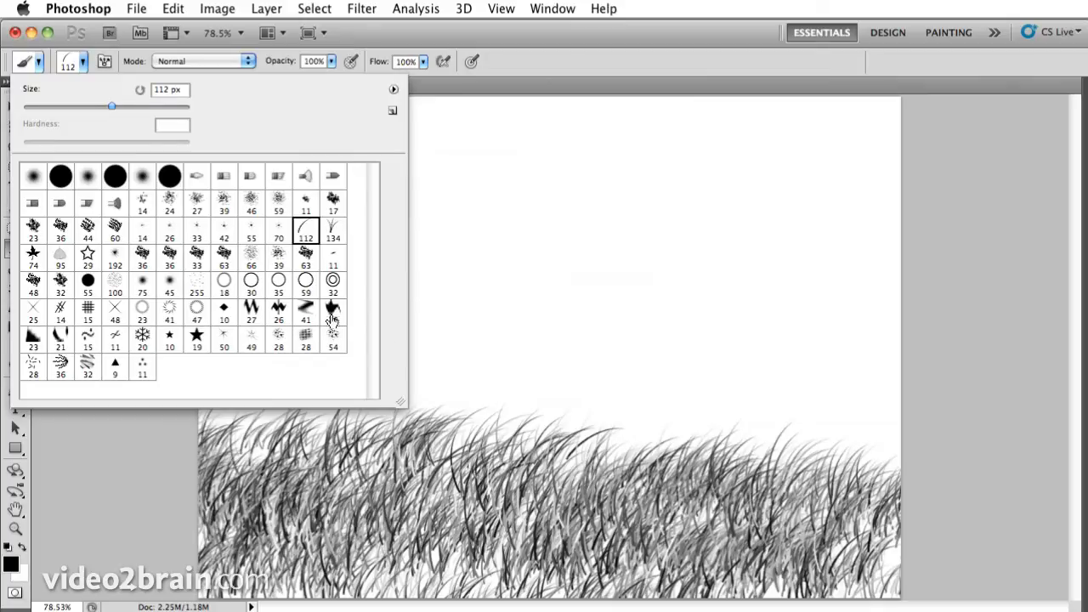
pyautogui.moveTo(306, 319)
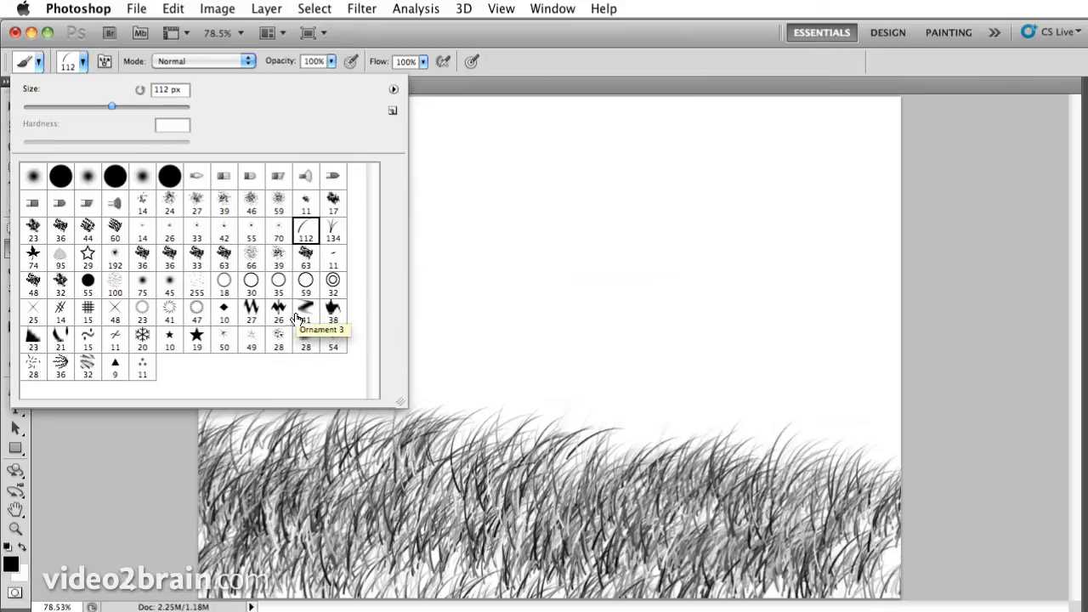
pyautogui.moveTo(142, 335)
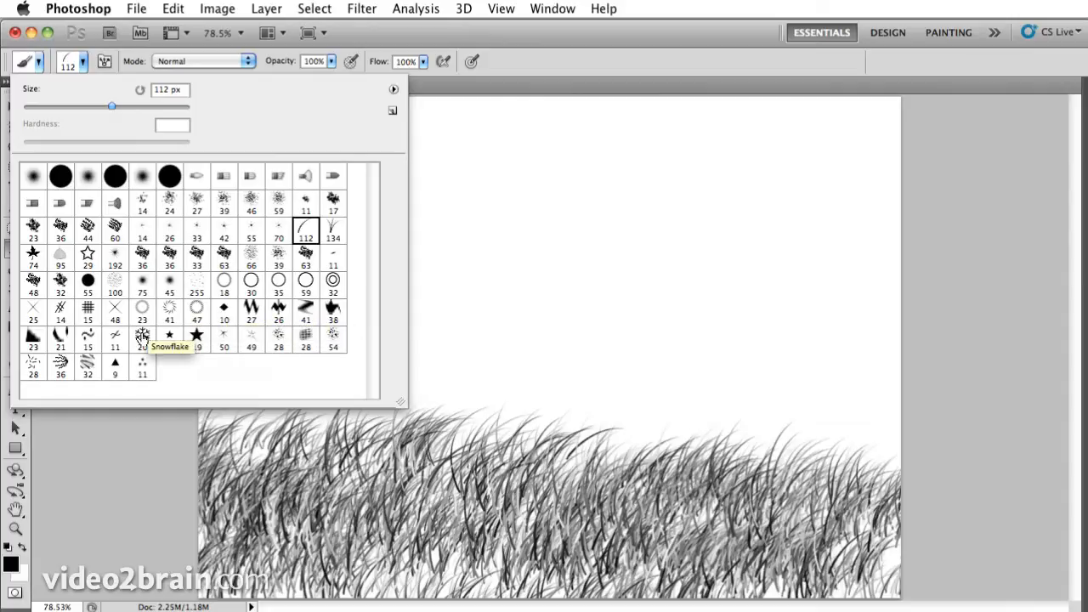
pyautogui.moveTo(32, 361)
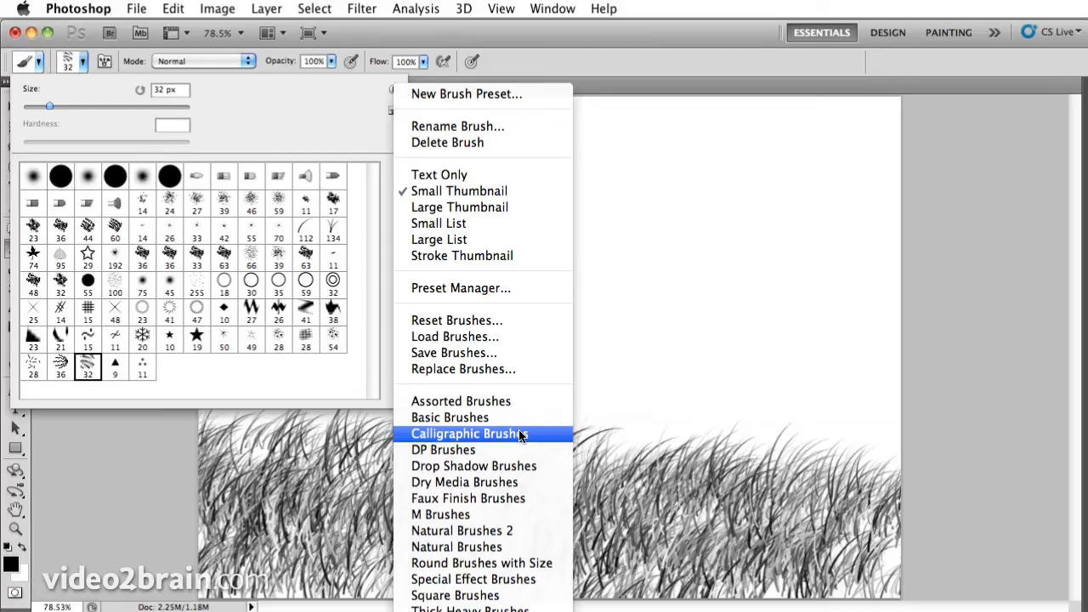
# - Append Calligraphic Brushes and paint a curving black stroke with the 20 px calligraphic tip
pyautogui.click(467, 433)
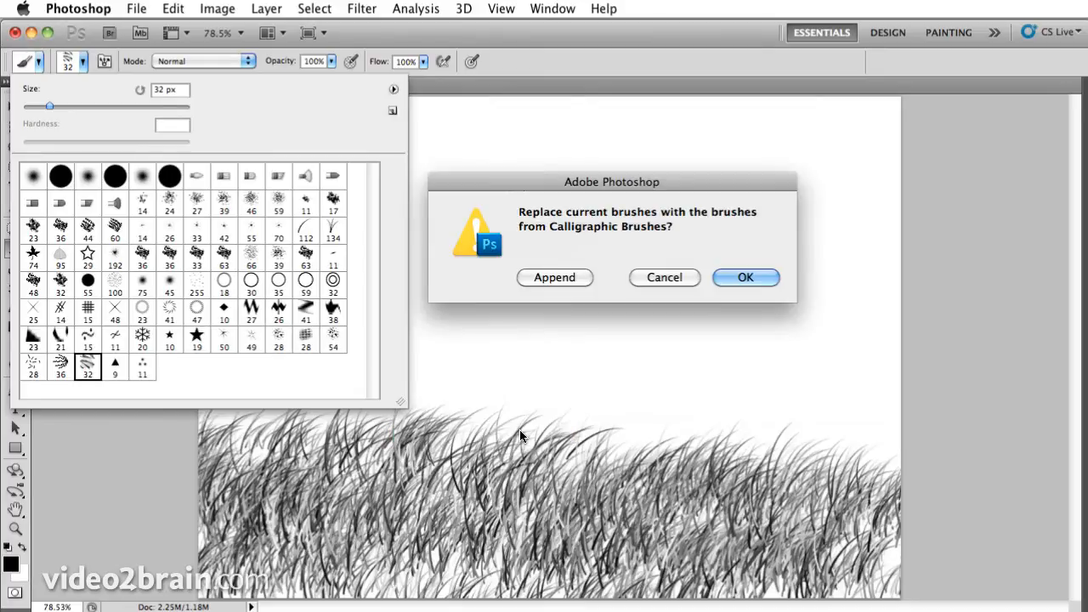
pyautogui.click(746, 278)
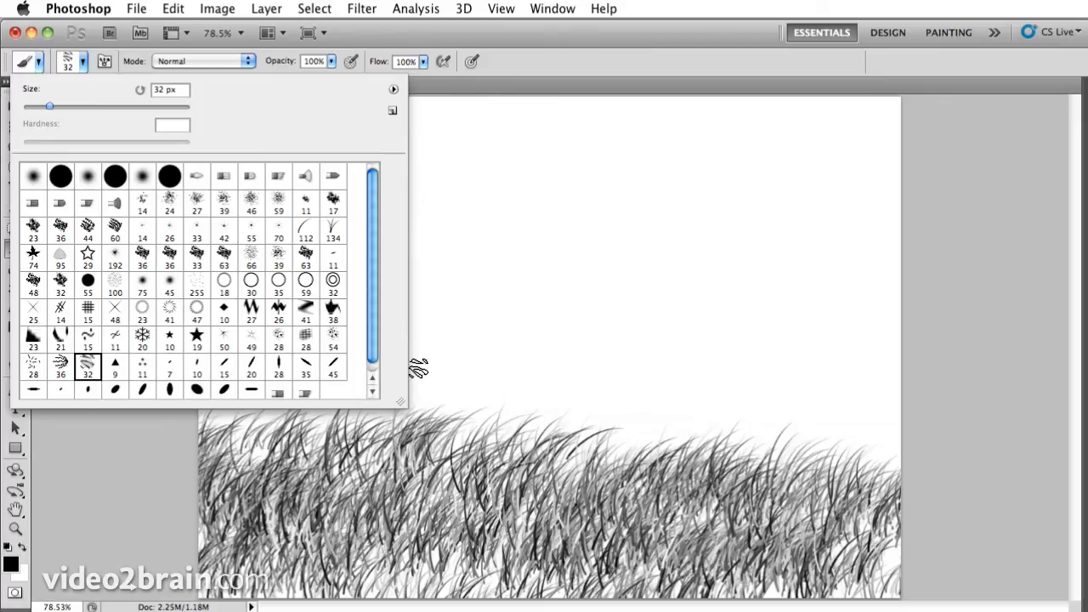
pyautogui.scroll(-3)
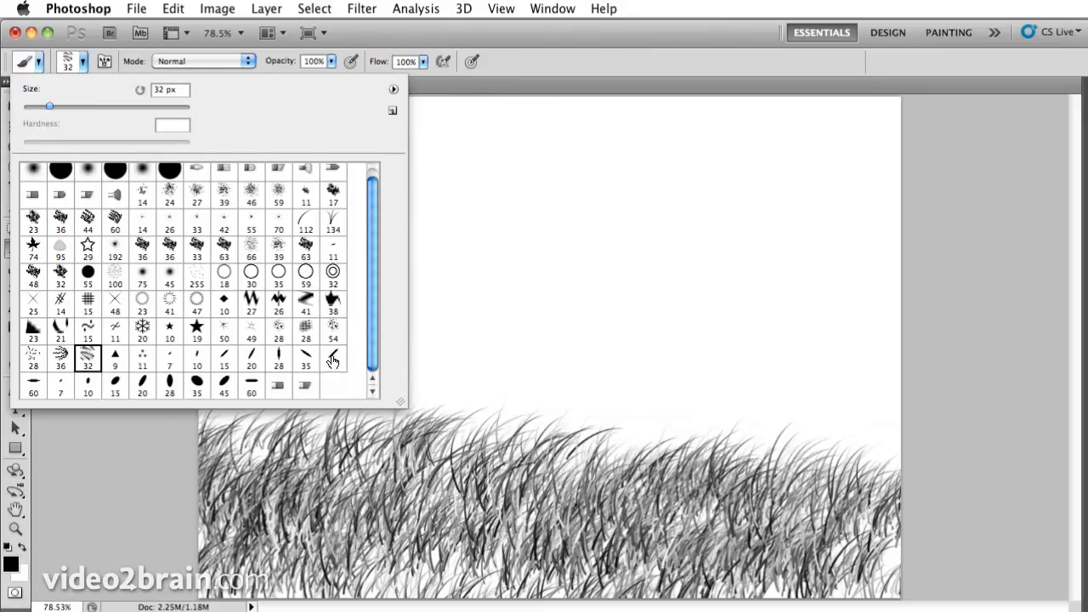
pyautogui.click(251, 357)
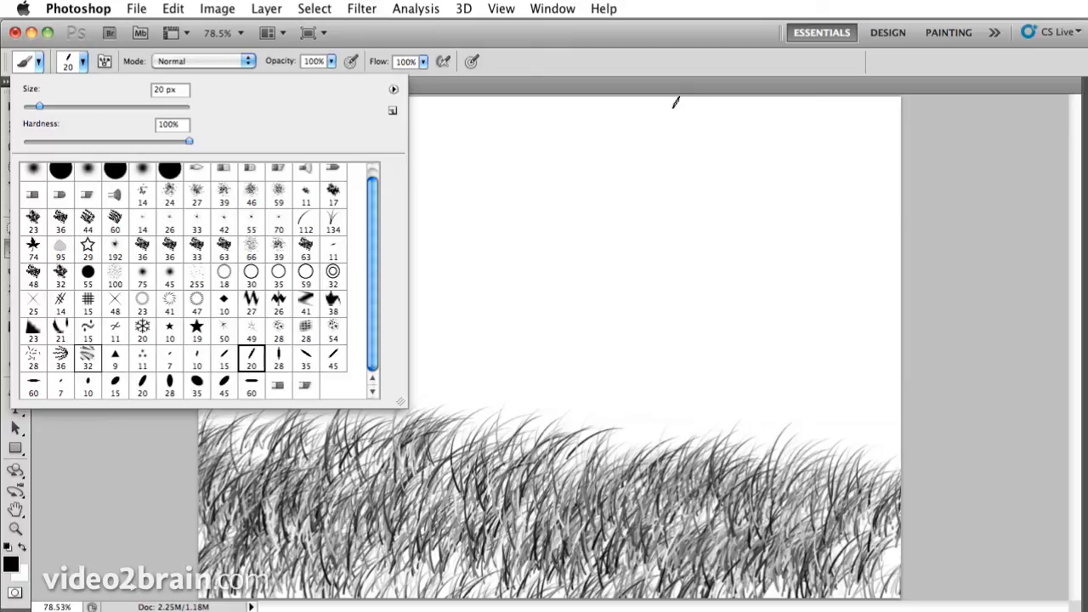
pyautogui.moveTo(675, 102); pyautogui.dragTo(901, 312)
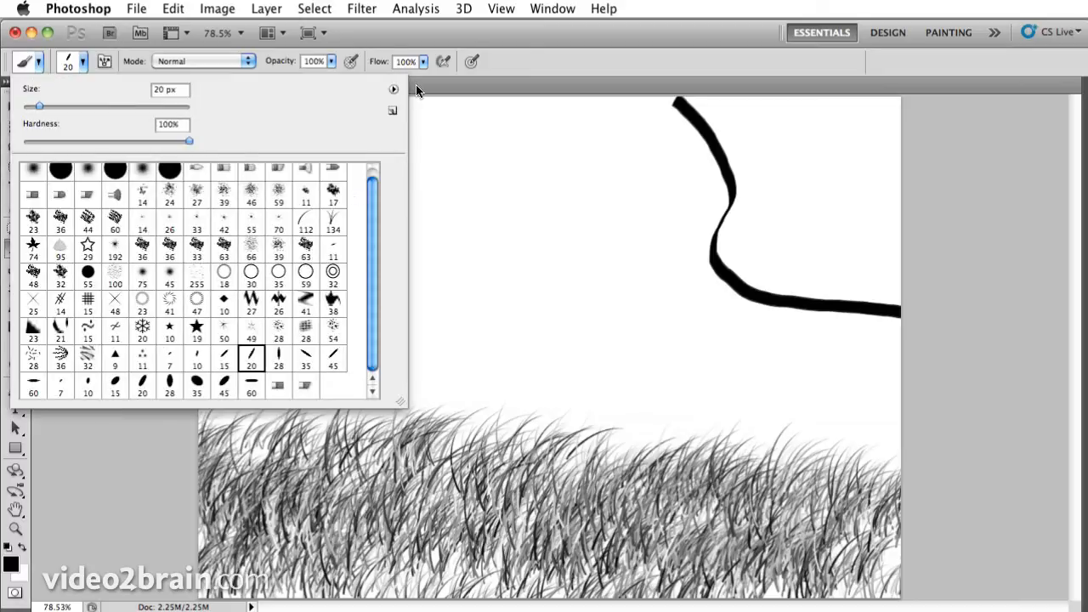
pyautogui.click(394, 88)
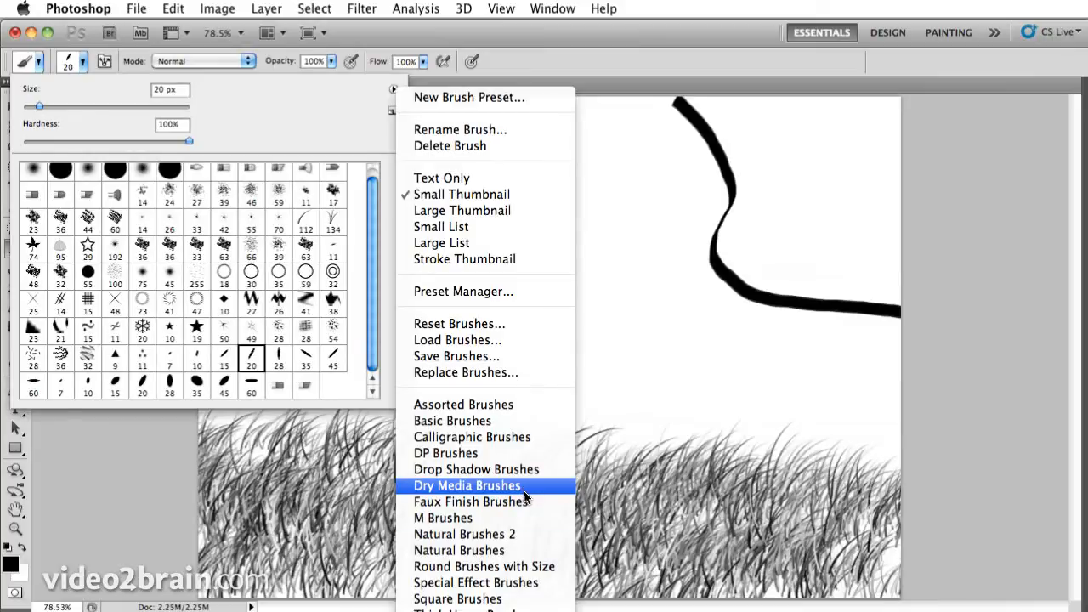
# - Append the Special Effect Brushes library to the current brush presets
pyautogui.click(475, 582)
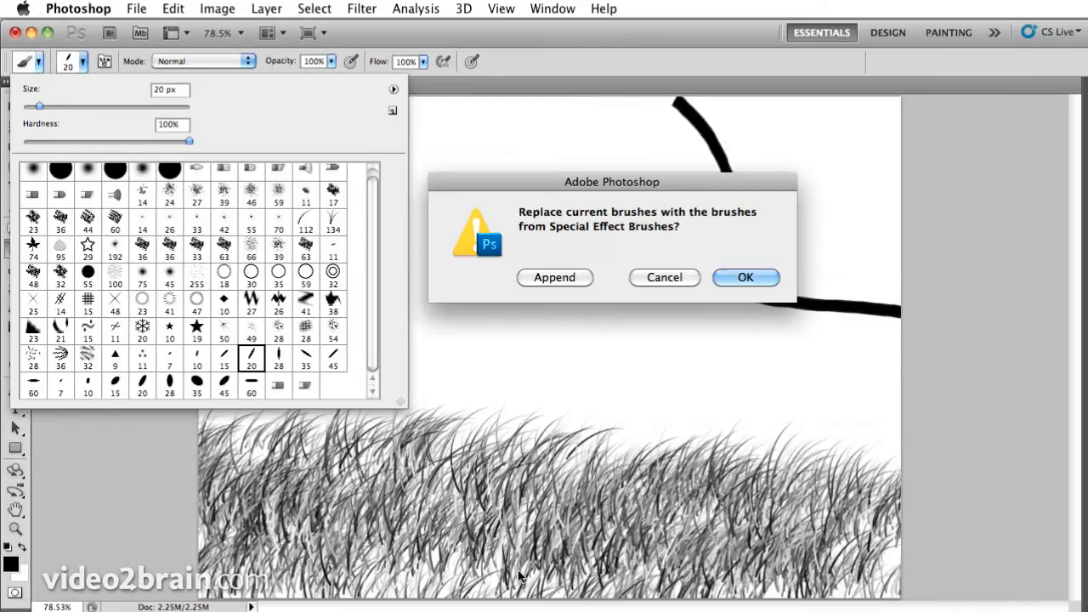
pyautogui.click(745, 277)
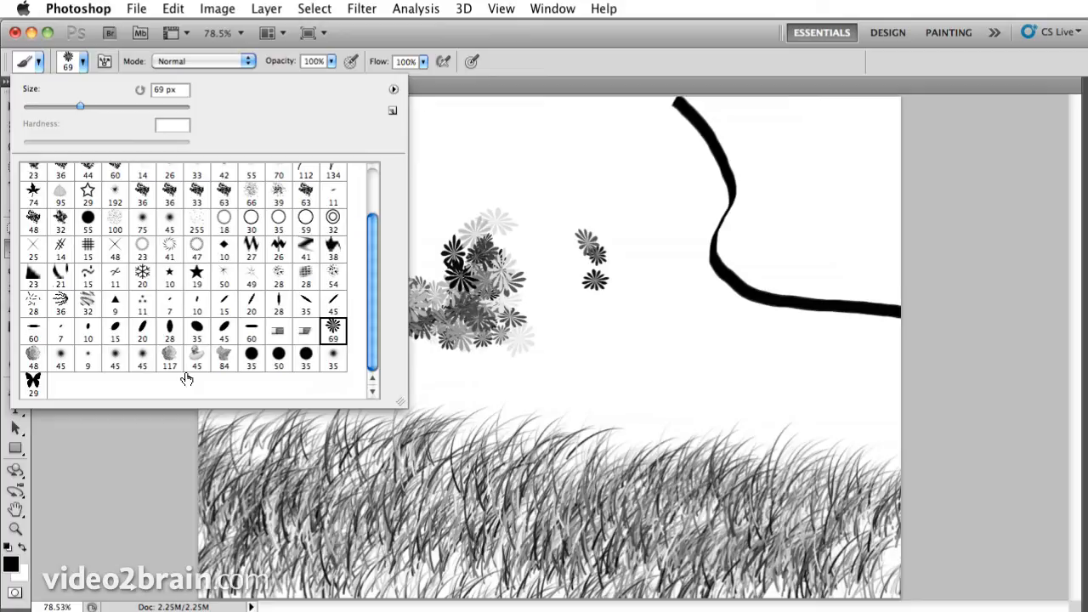
pyautogui.moveTo(196, 354)
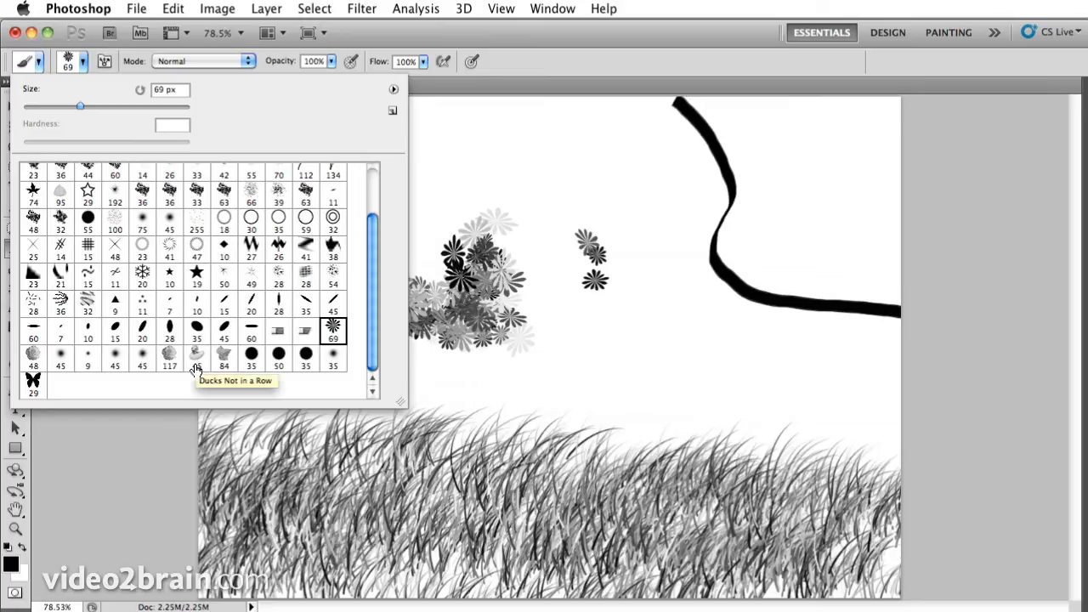
pyautogui.moveTo(223, 354)
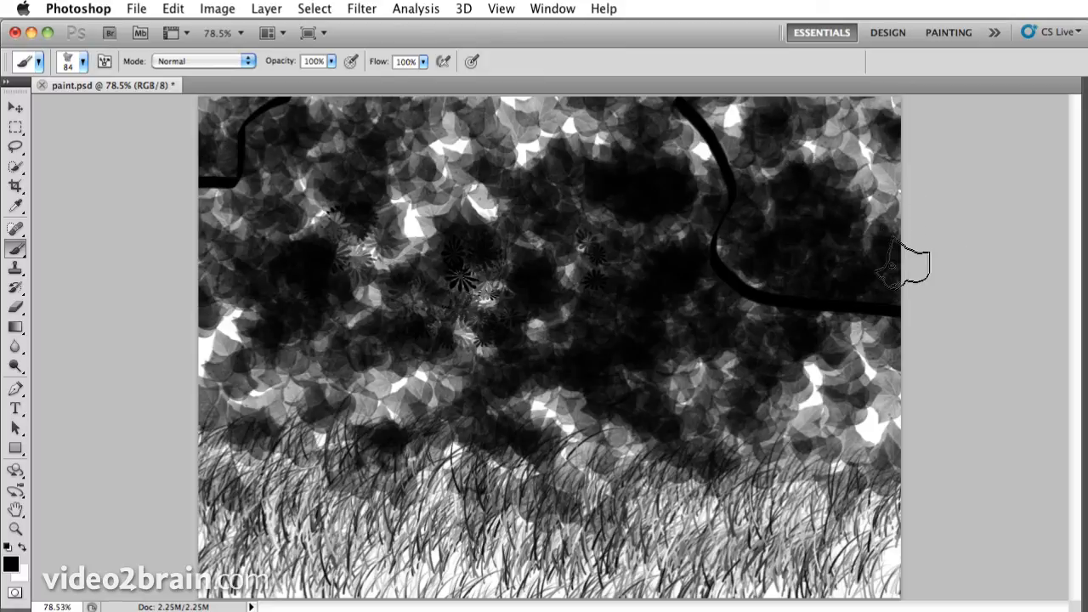
pyautogui.moveTo(213, 110)
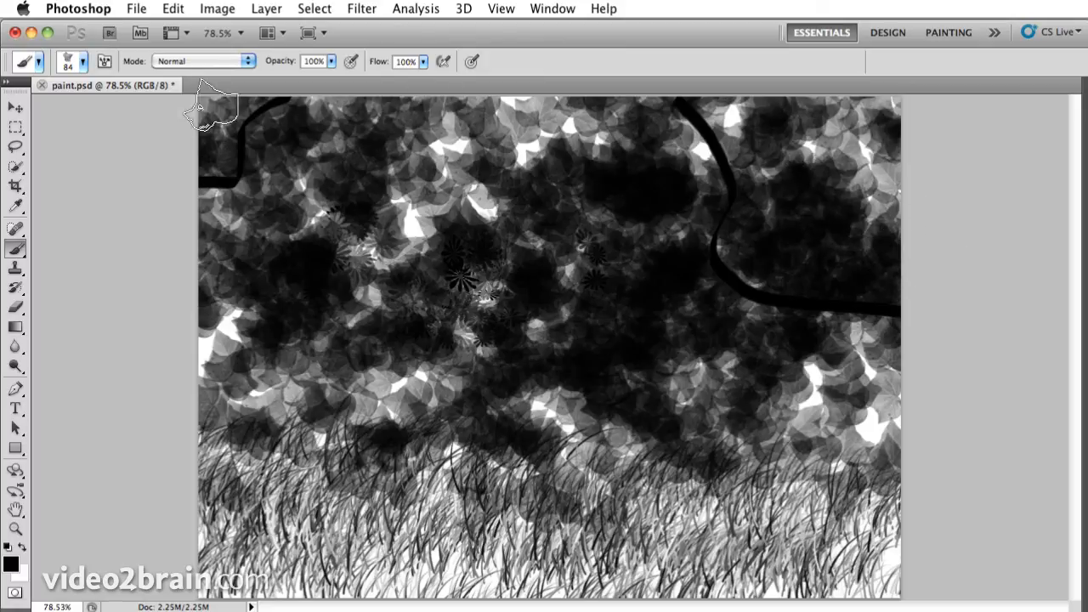